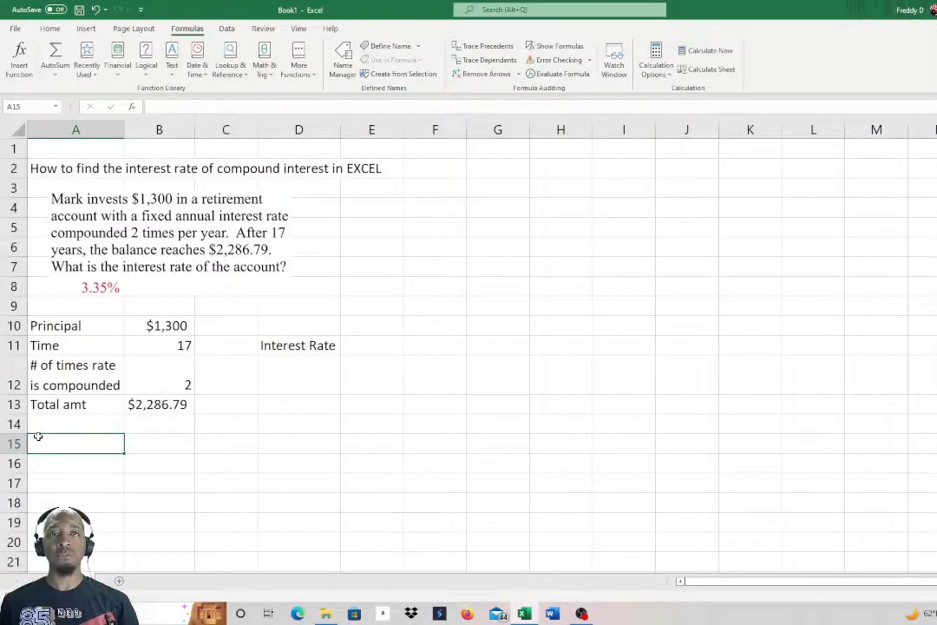
mouse_move(517, 393)
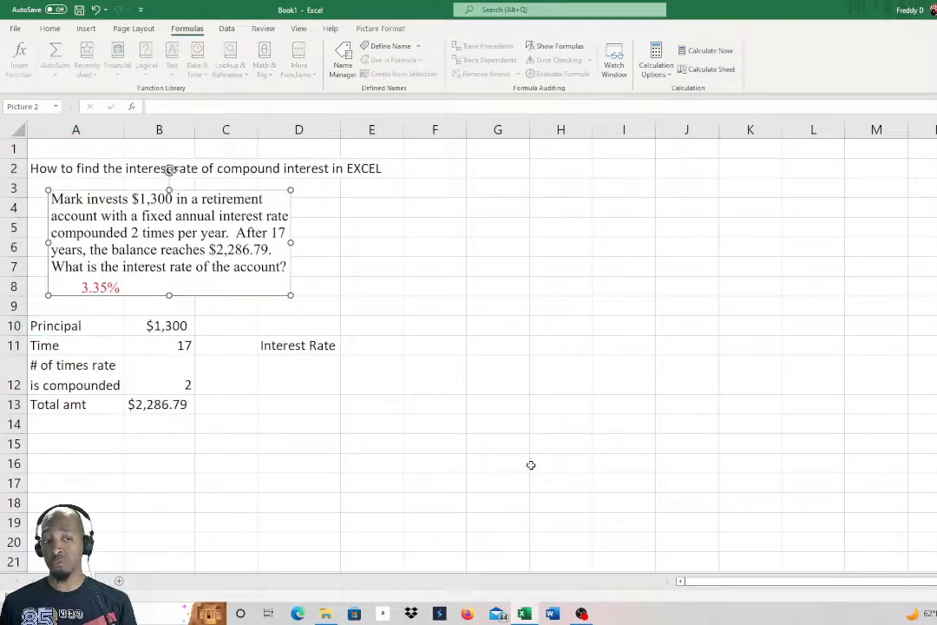
mouse_move(524, 460)
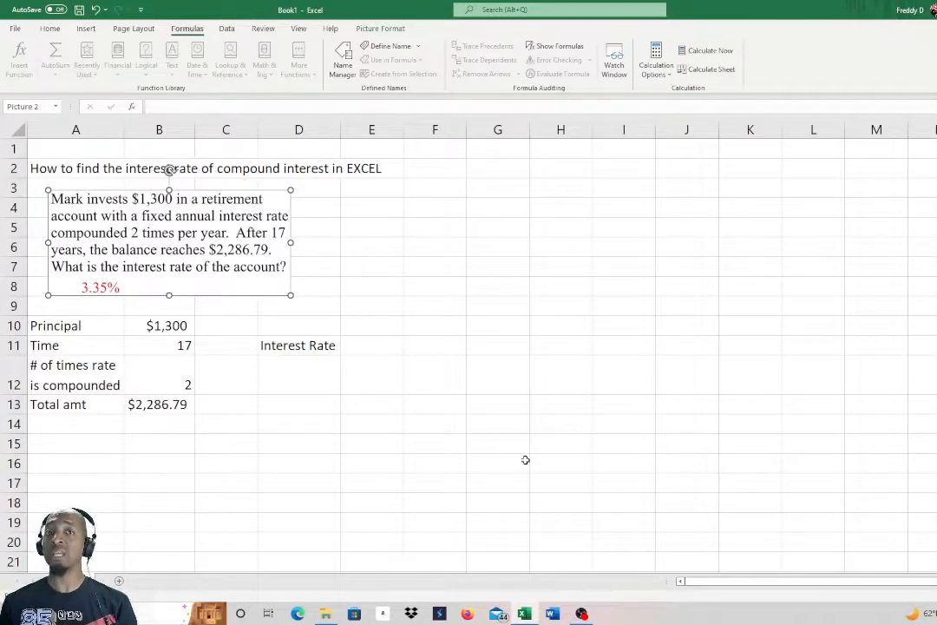
Step: Review the inputs: principal $1,300, time 17 periods and total amount $2,286.79
left_click(77, 326)
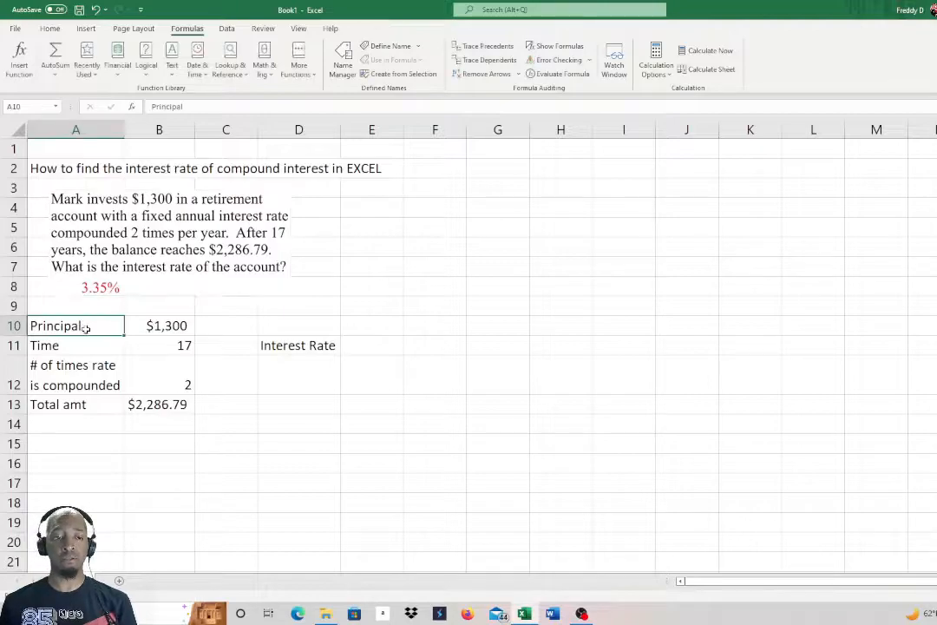
mouse_move(389, 489)
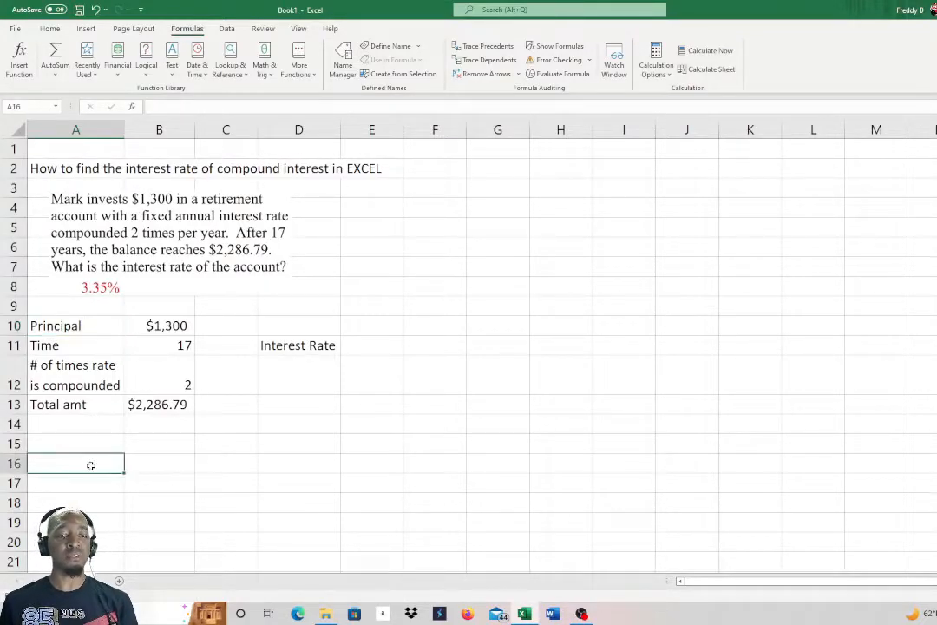
mouse_move(215, 319)
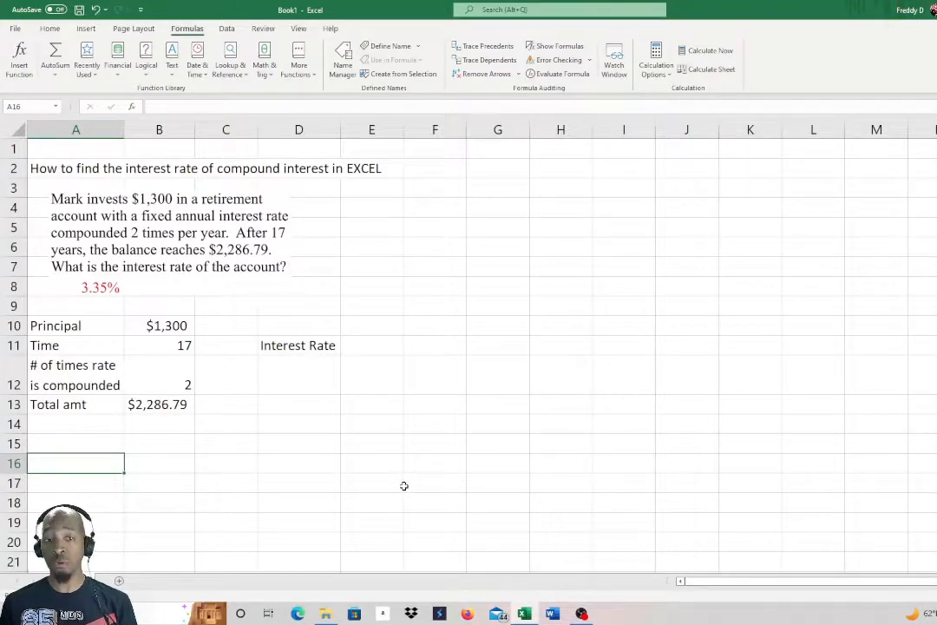
mouse_move(417, 491)
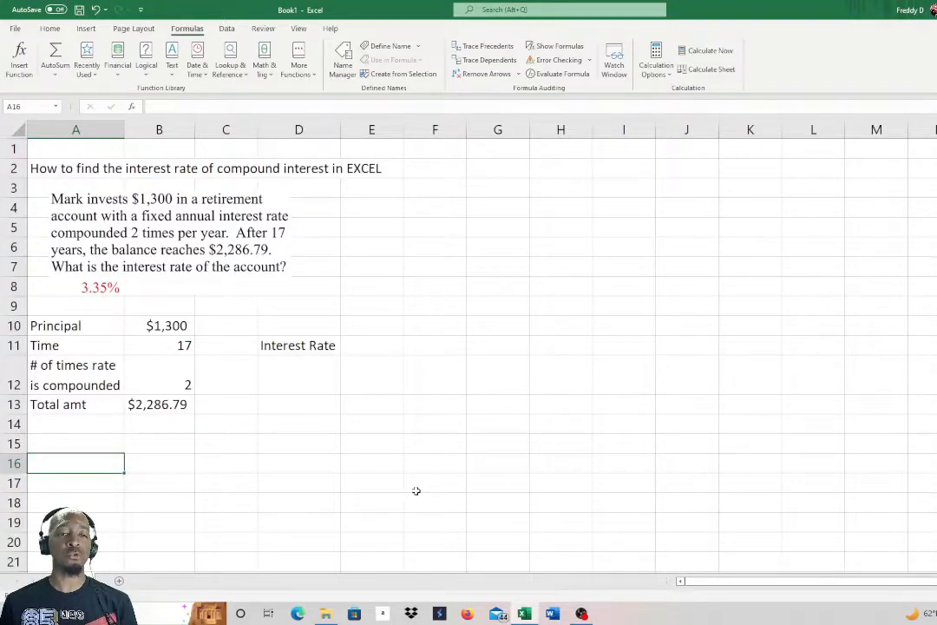
mouse_move(378, 501)
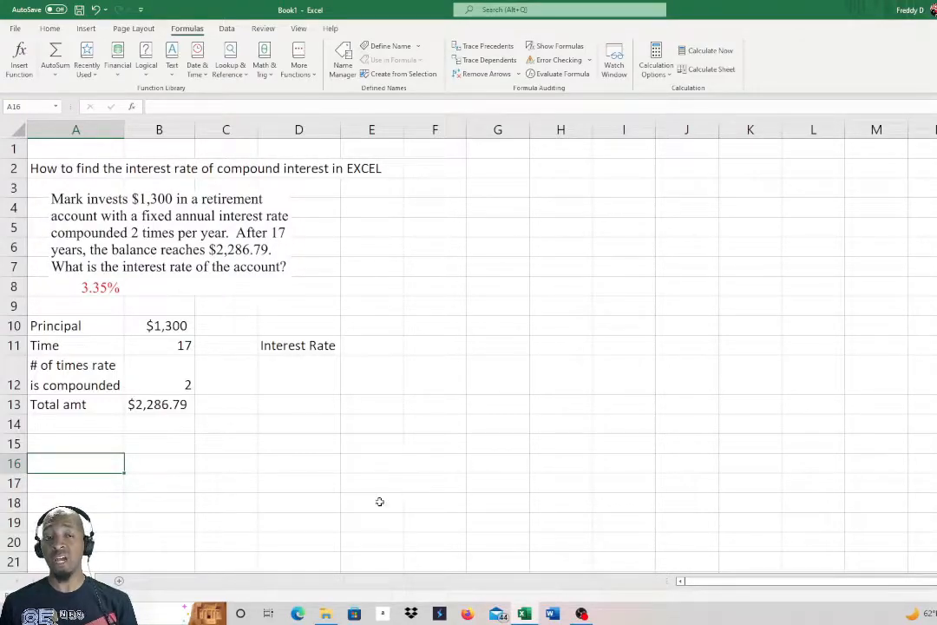
mouse_move(318, 468)
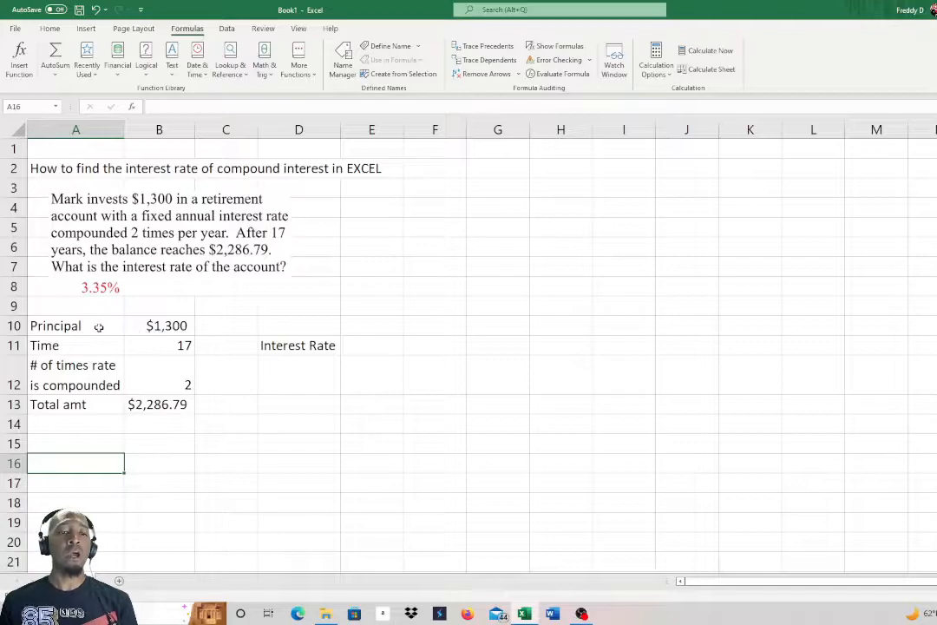
left_click(160, 375)
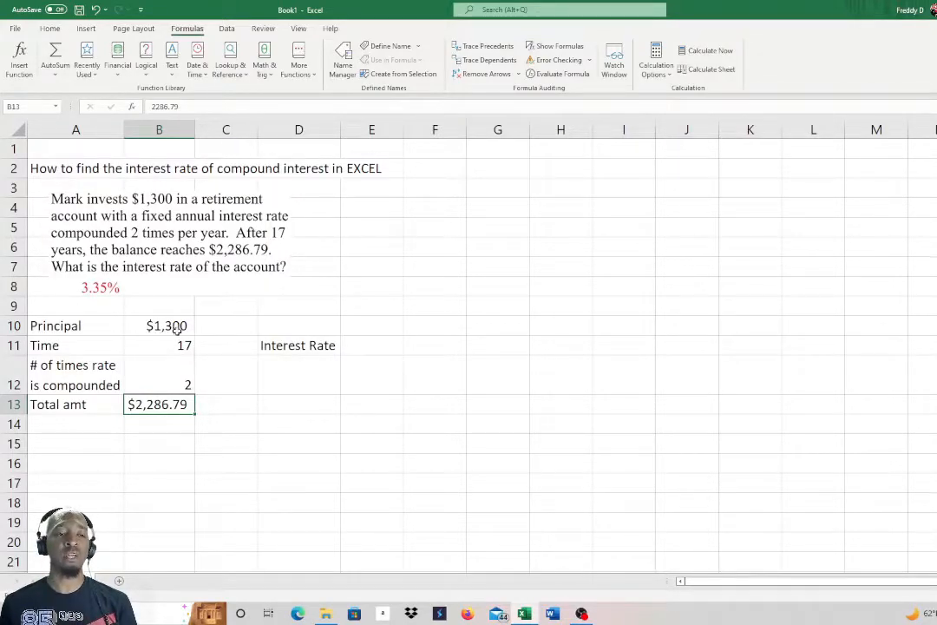
left_click(159, 326)
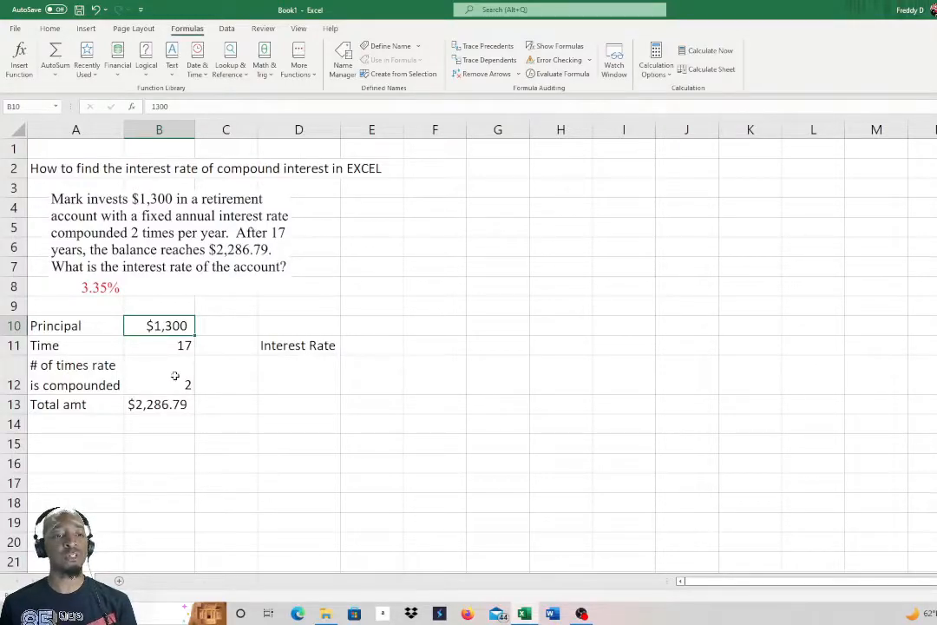
left_click(160, 345)
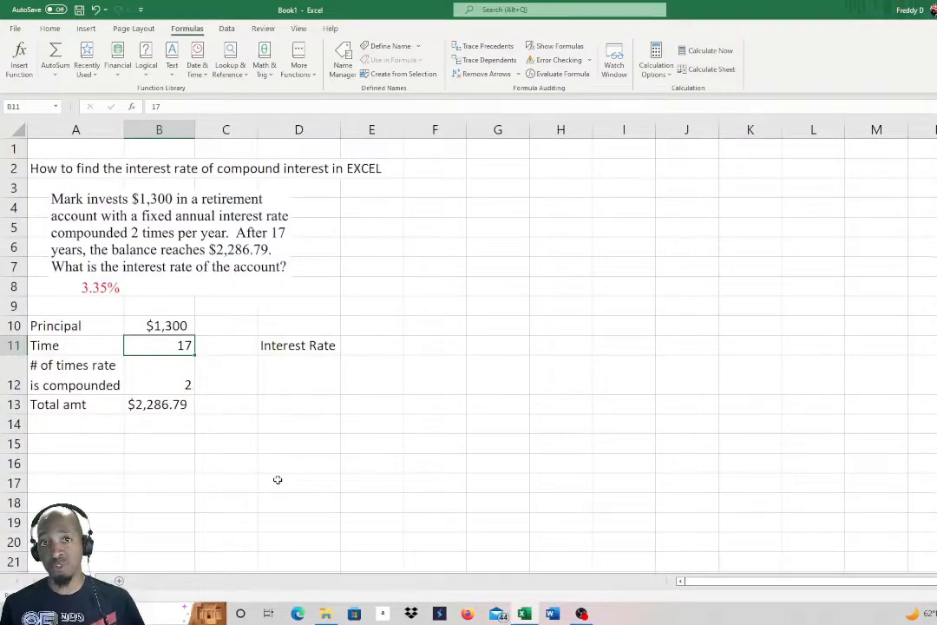
left_click(160, 403)
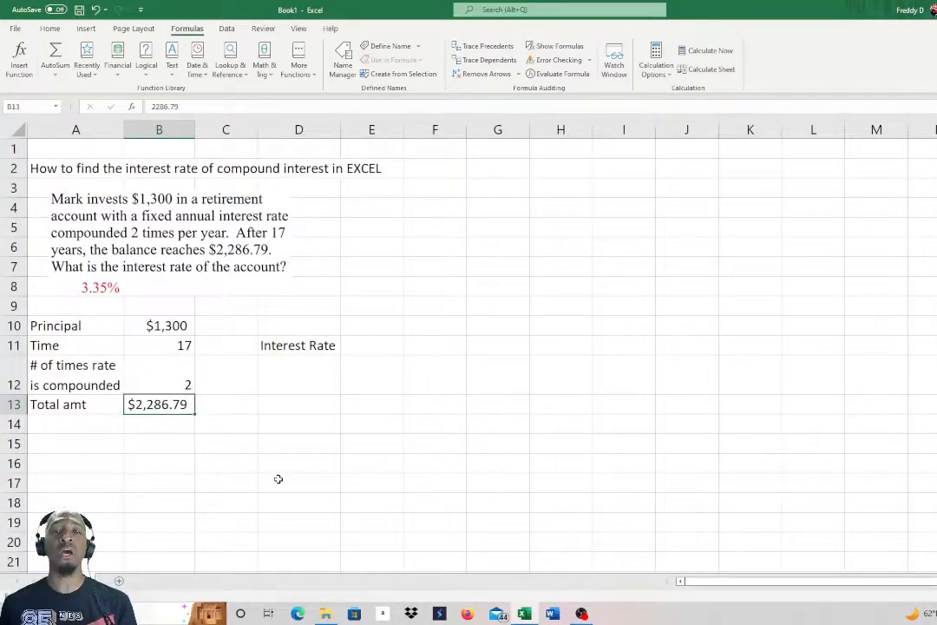
mouse_move(174, 465)
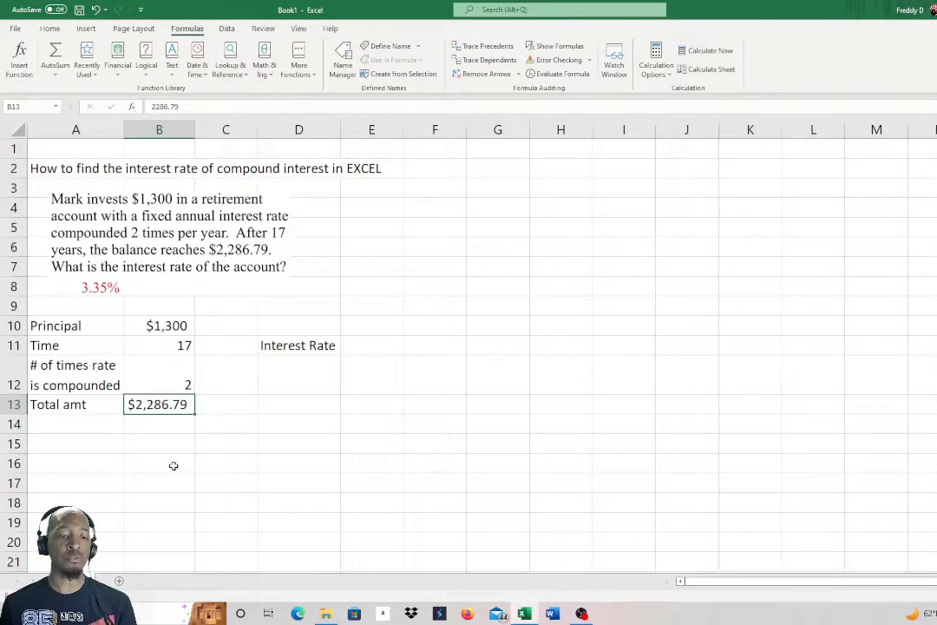
mouse_move(178, 472)
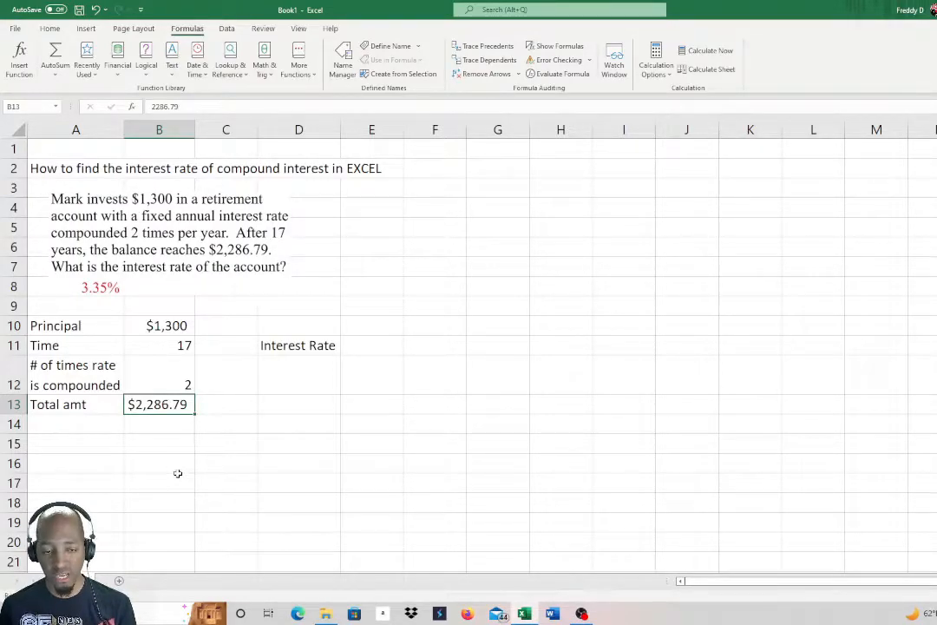
left_click(160, 375)
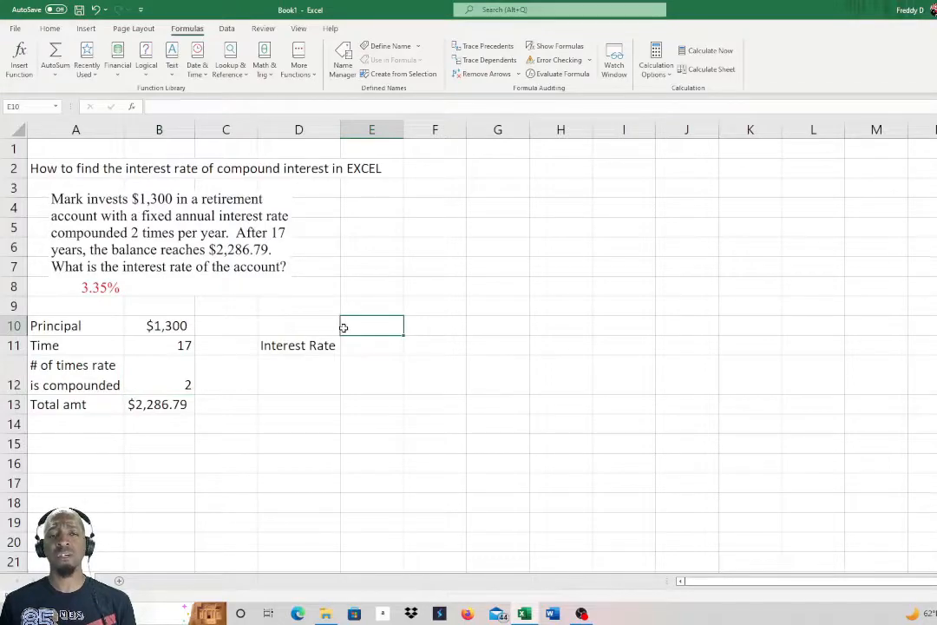
Step: Insert the RATE function from the Financial list into cell E10 beside Interest Rate
left_click(371, 305)
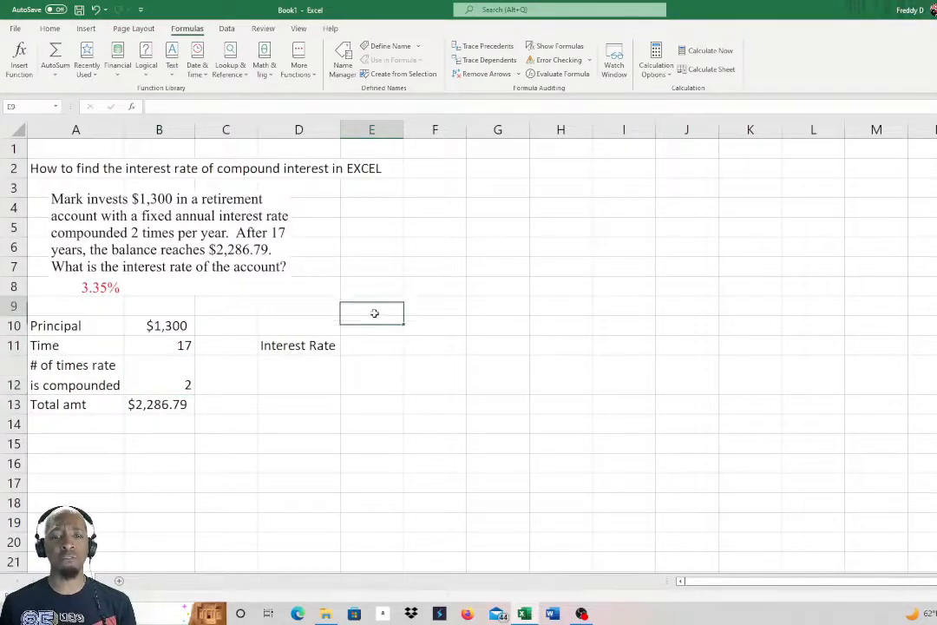
left_click(372, 326)
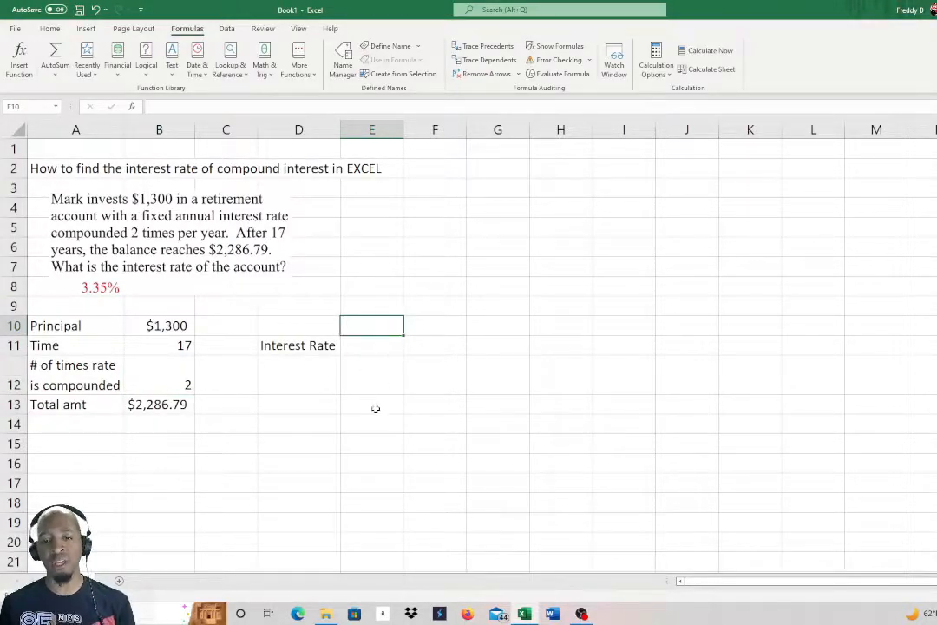
mouse_move(370, 427)
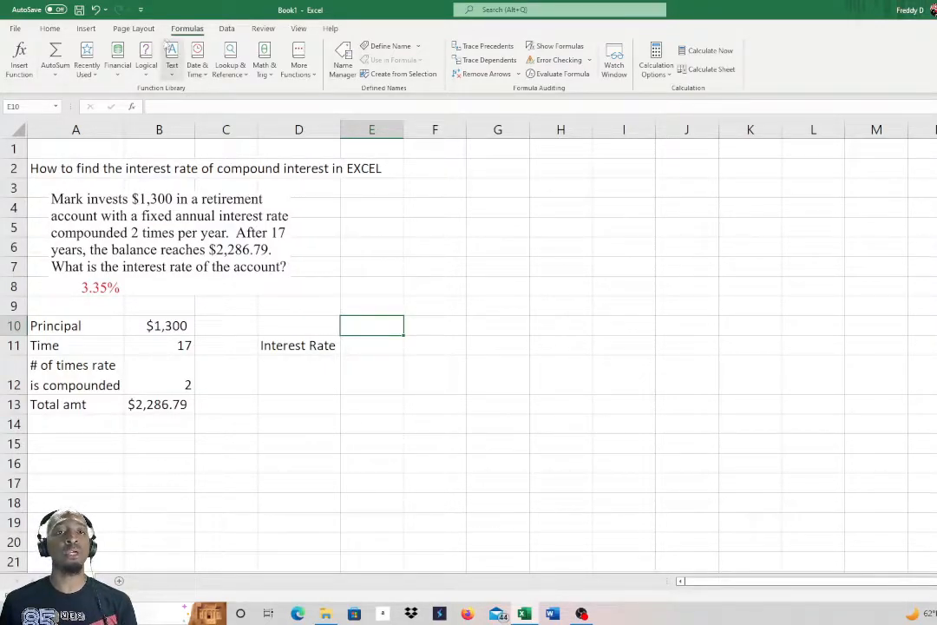
left_click(67, 27)
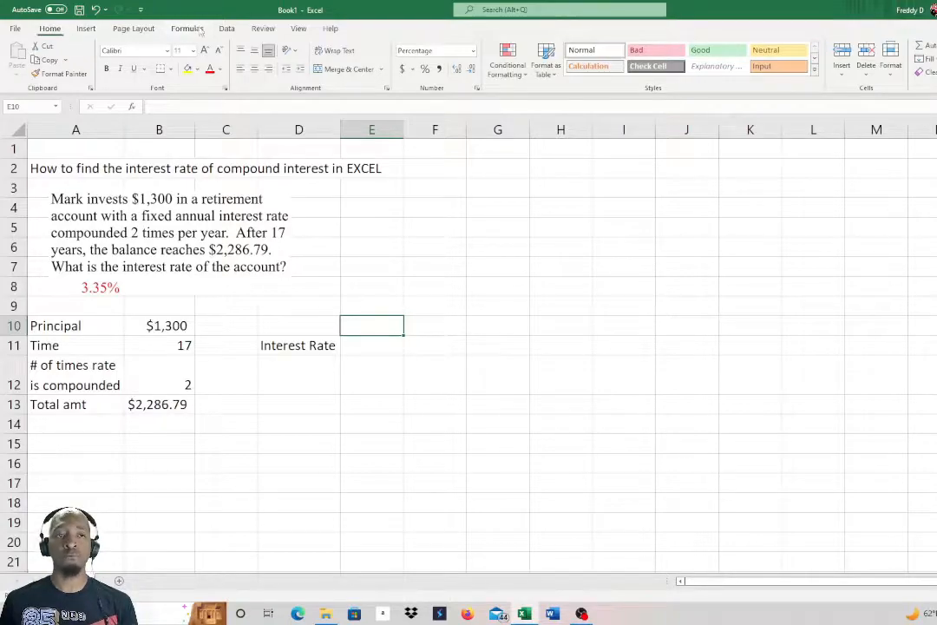
left_click(187, 28)
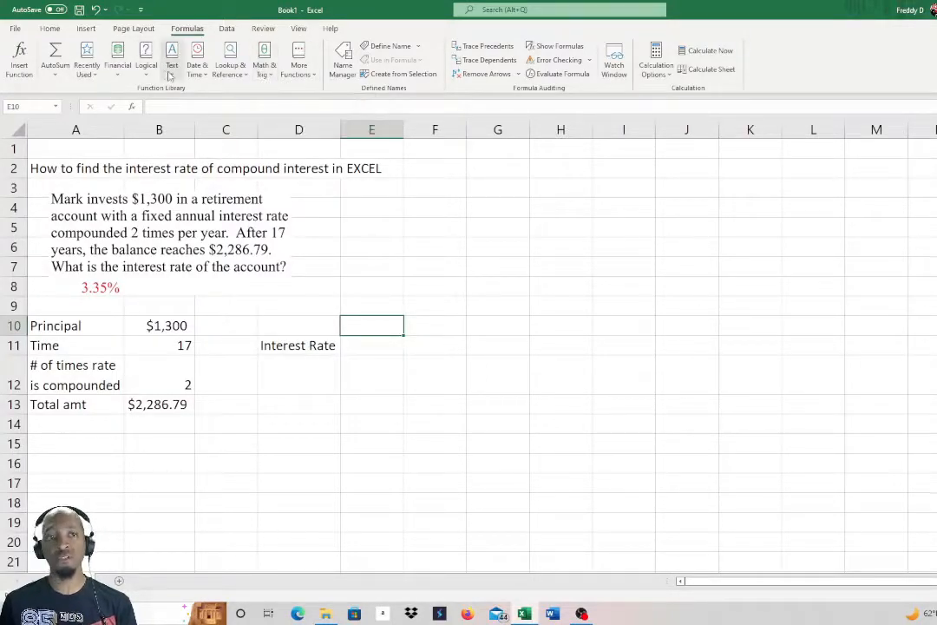
mouse_move(164, 61)
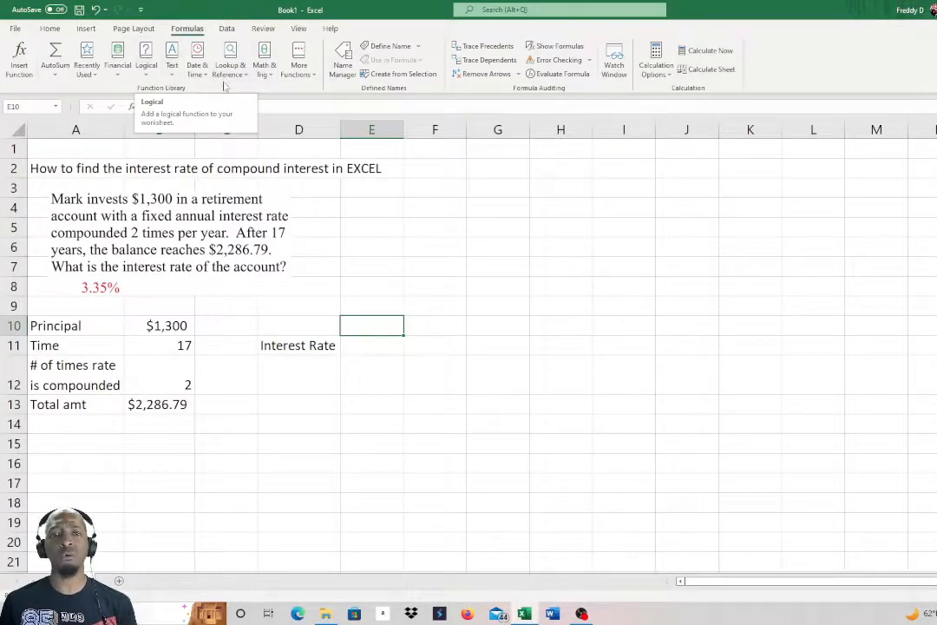
left_click(299, 59)
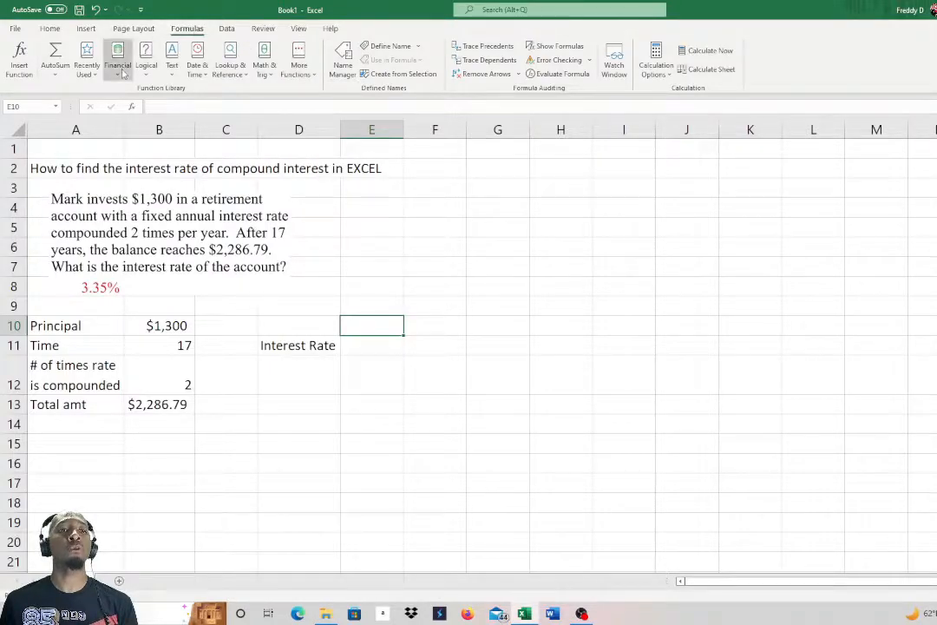
left_click(115, 59)
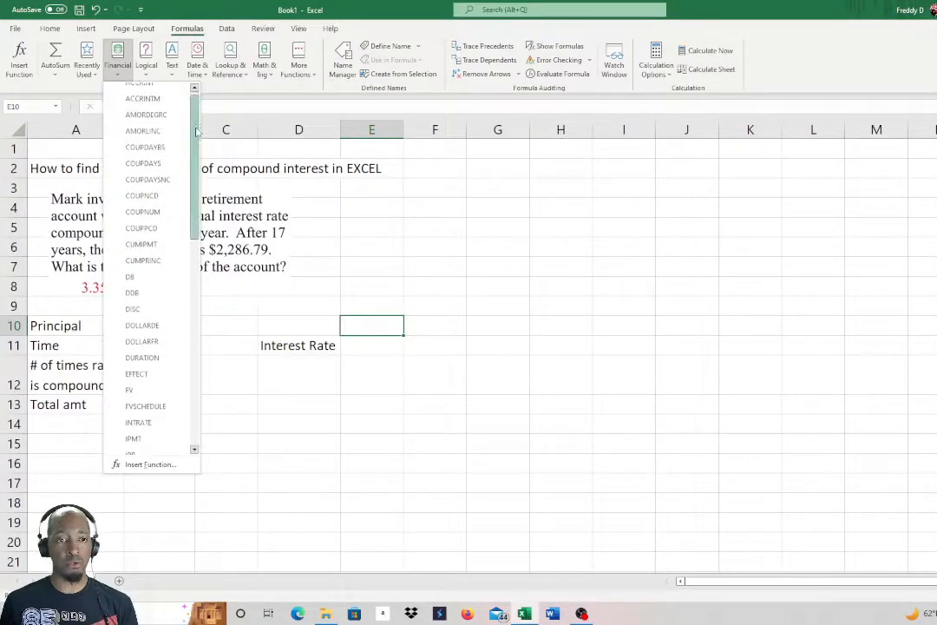
scroll("down", 3)
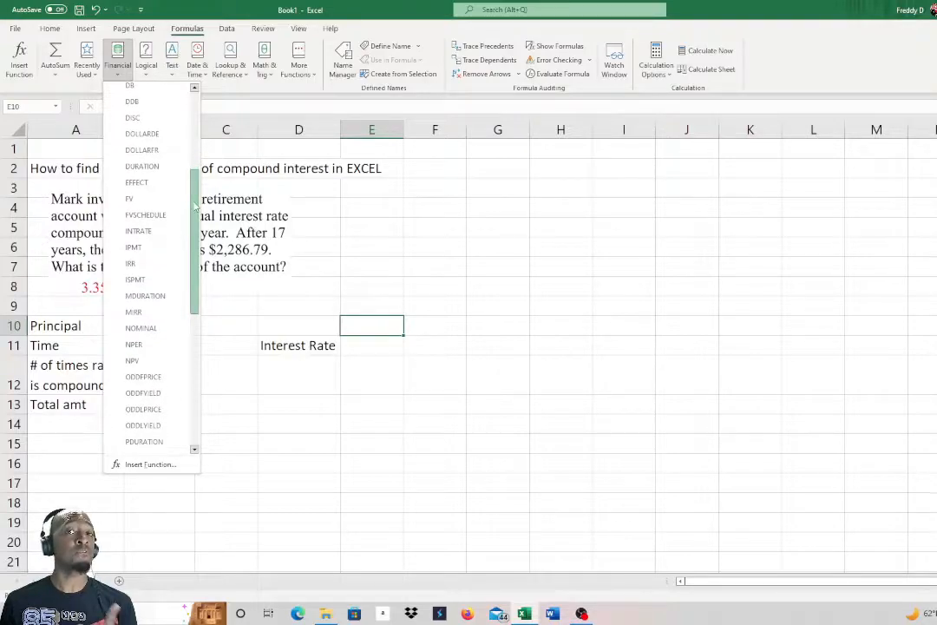
scroll("down", 3)
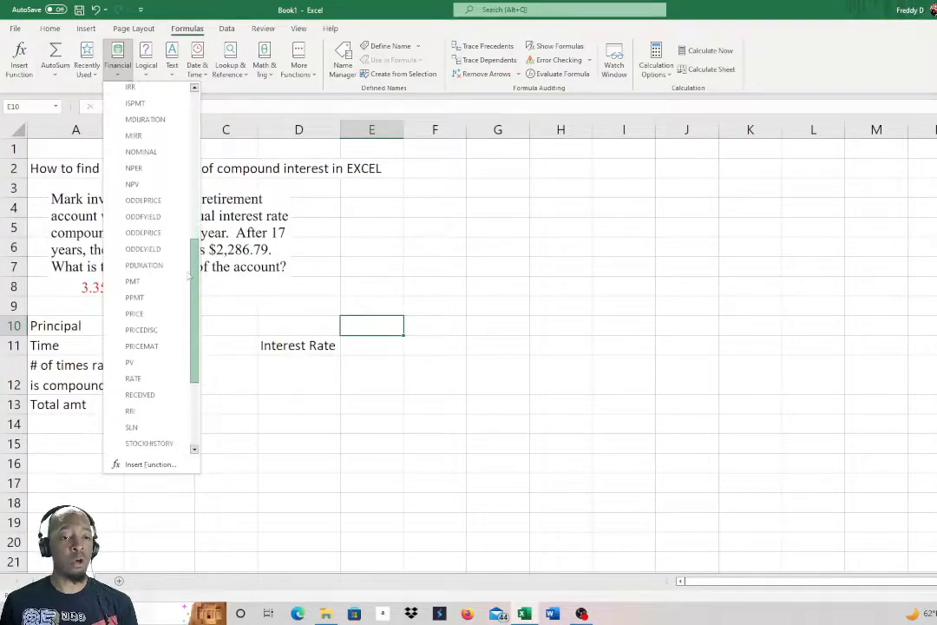
mouse_move(134, 295)
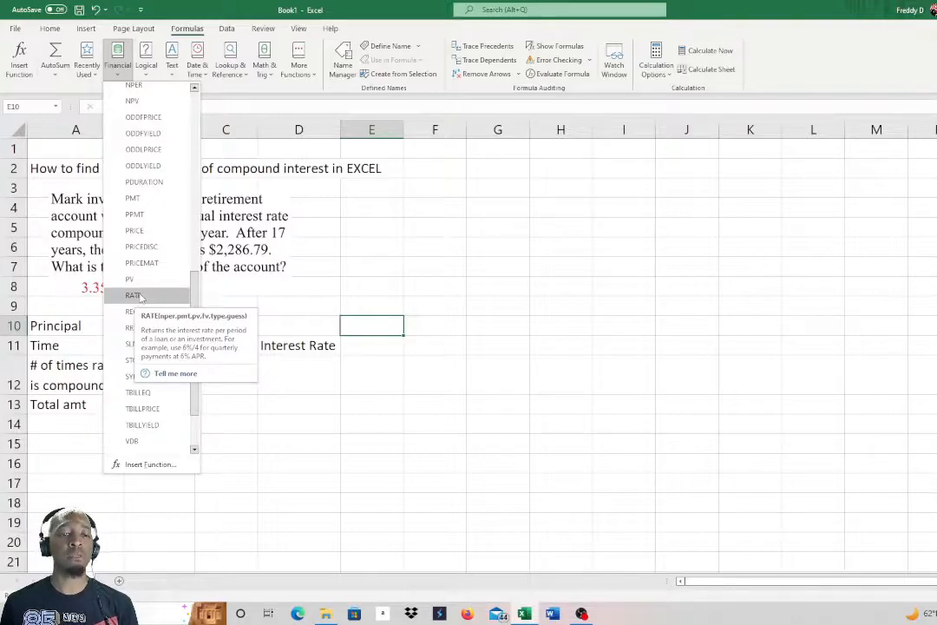
left_click(132, 296)
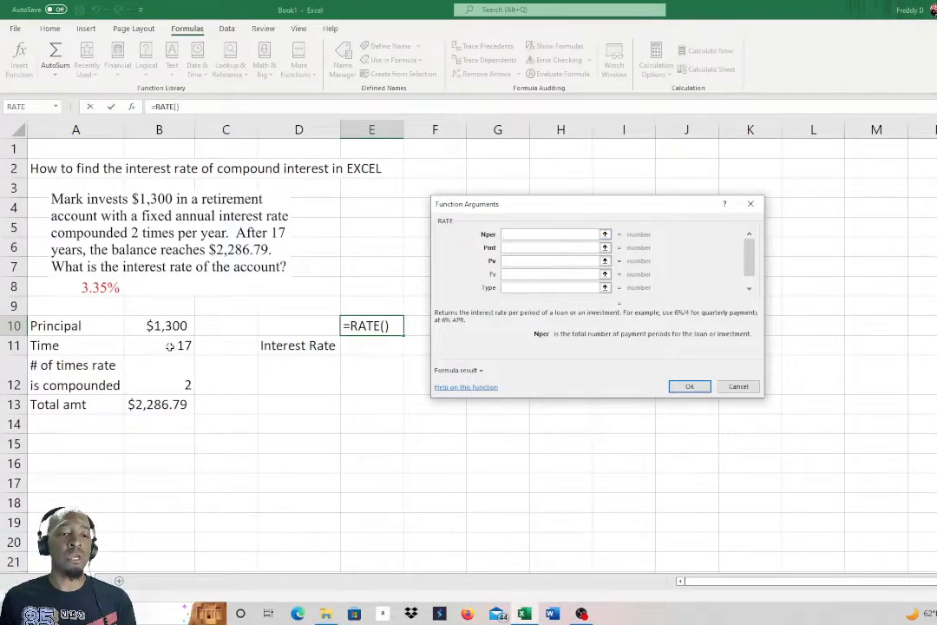
Step: Enter Nper as B11*B12, Pmt as 0 and Pv as -B10 in the RATE arguments
left_click(160, 345)
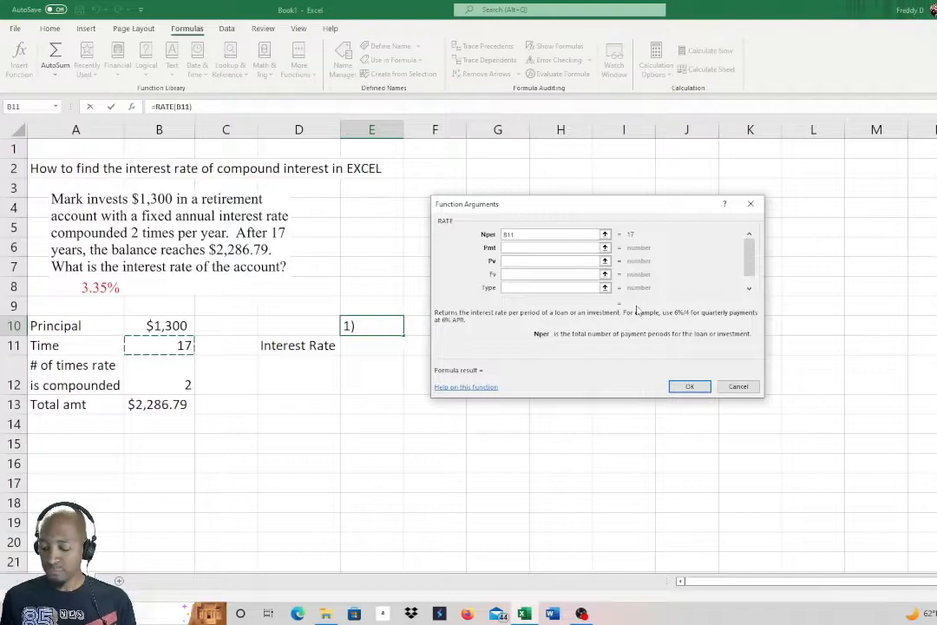
left_click(160, 375)
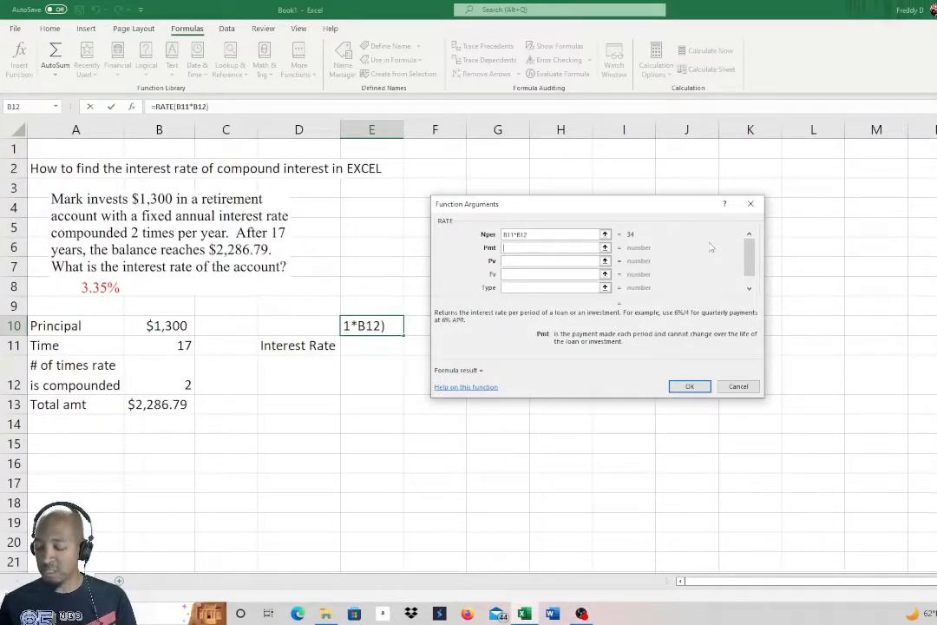
type("0")
left_click(555, 260)
type("-B10")
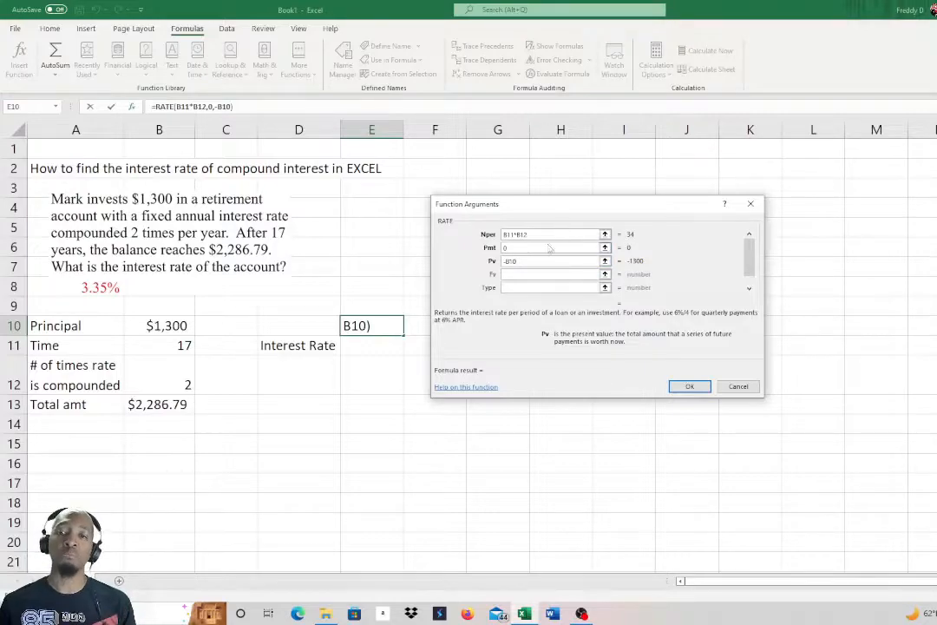
Step: Set Fv to the total amount in B13, previewing a 1.675% result
left_click(550, 274)
type("B13")
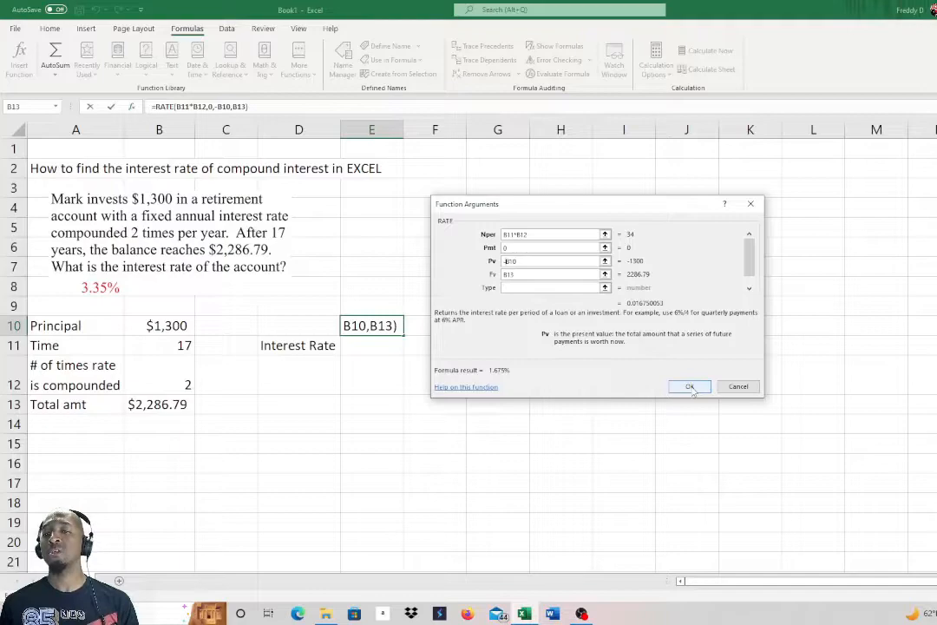
Step: Commit RATE so E10 shows 1.675% per period, then move to E11 for the annual rate
left_click(689, 385)
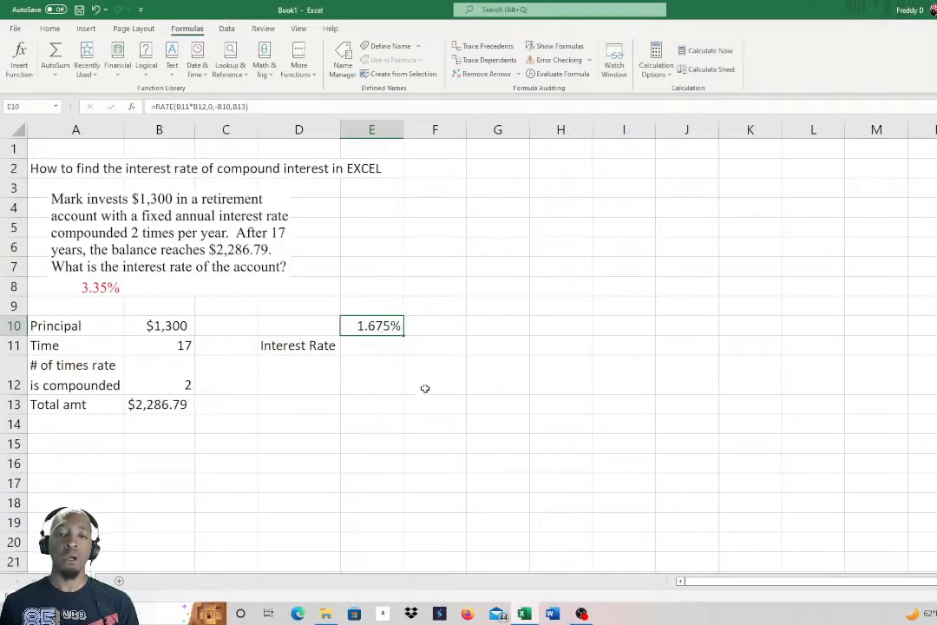
mouse_move(600, 453)
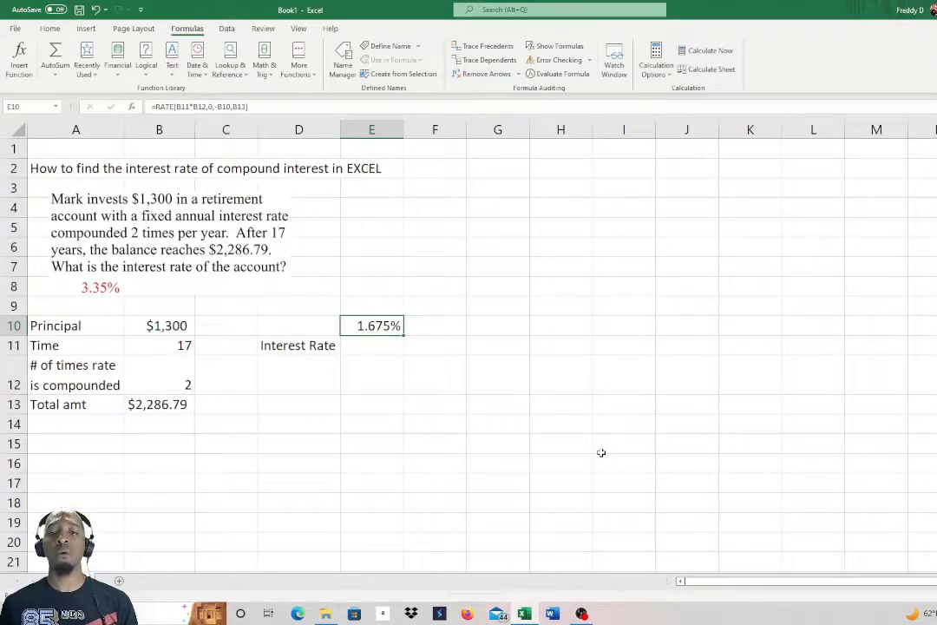
mouse_move(486, 410)
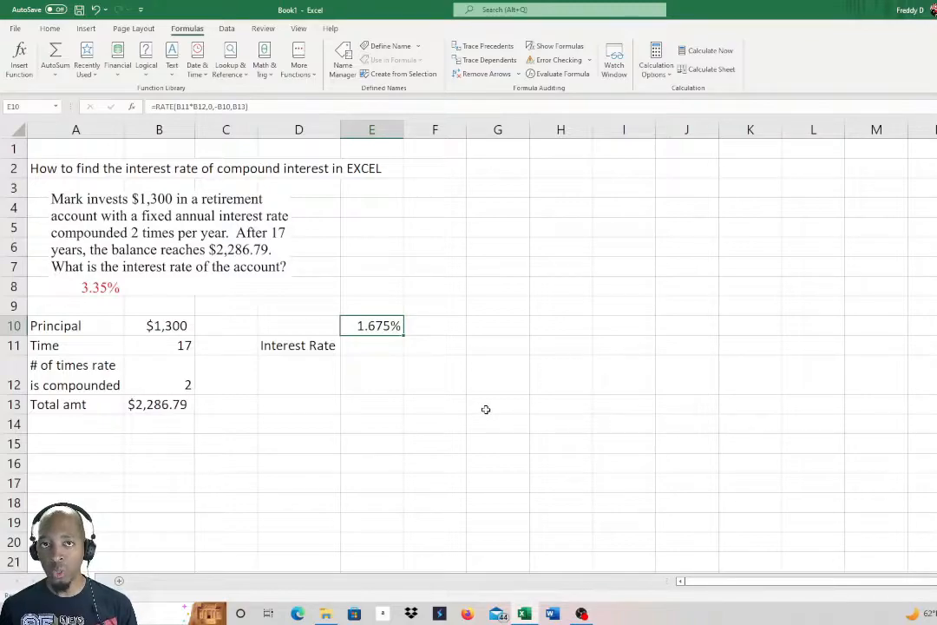
mouse_move(101, 289)
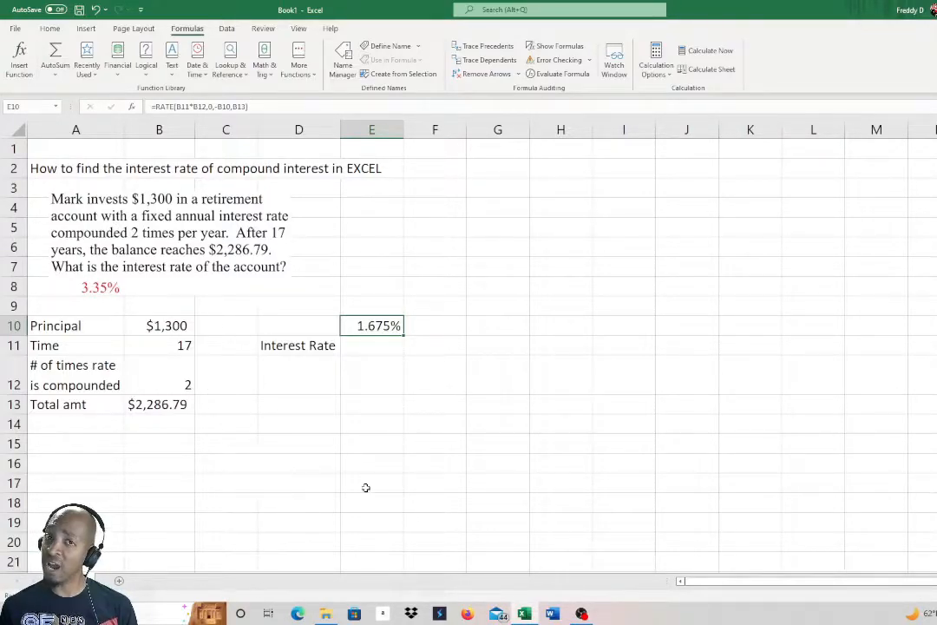
left_click(372, 345)
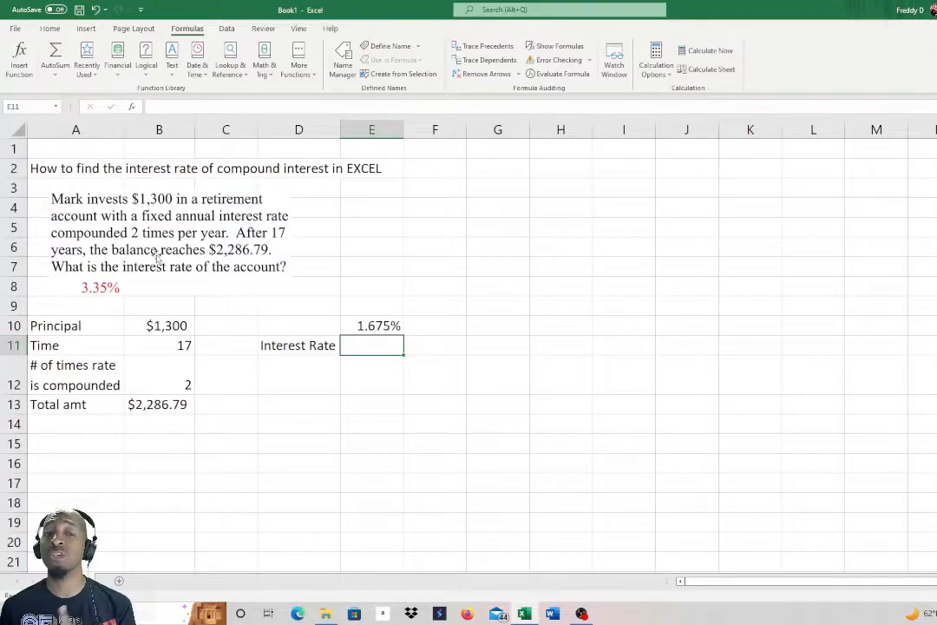
left_click(372, 326)
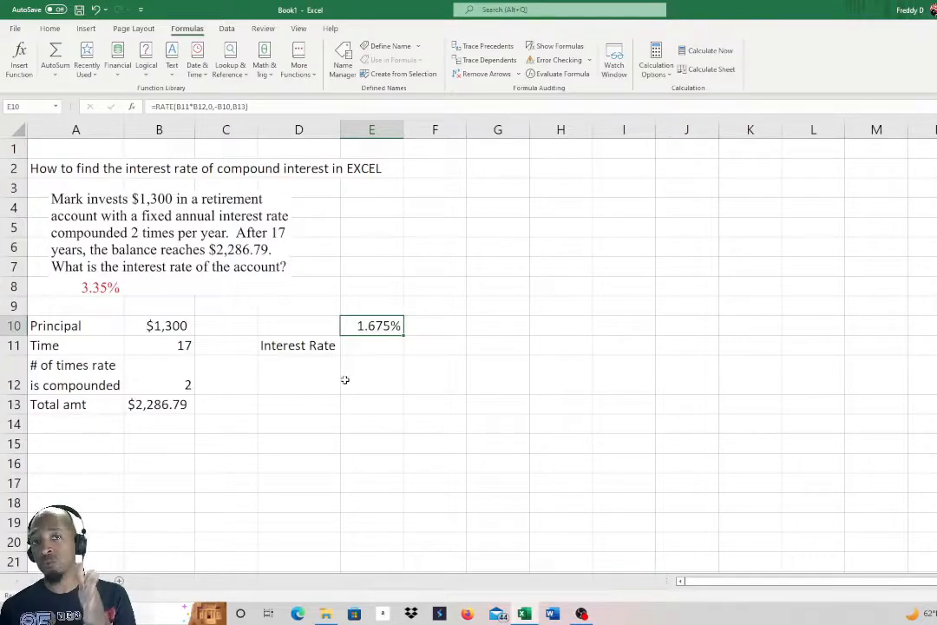
mouse_move(382, 364)
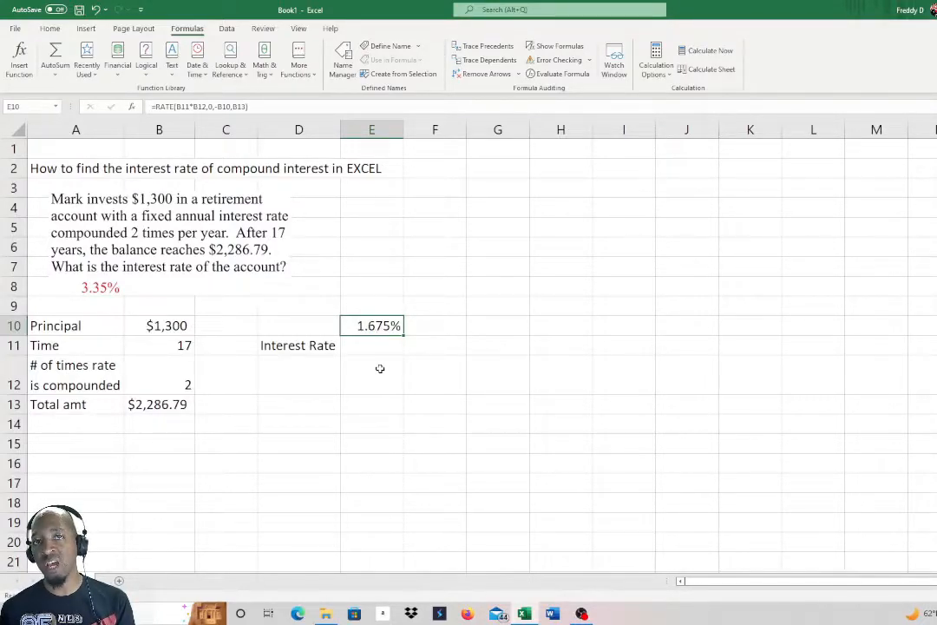
mouse_move(364, 396)
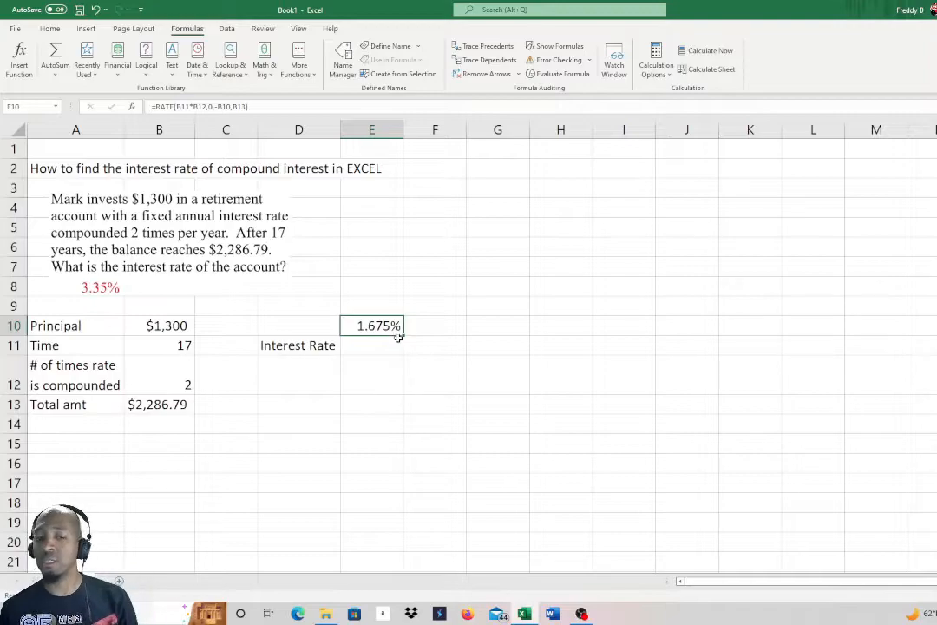
left_click(371, 345)
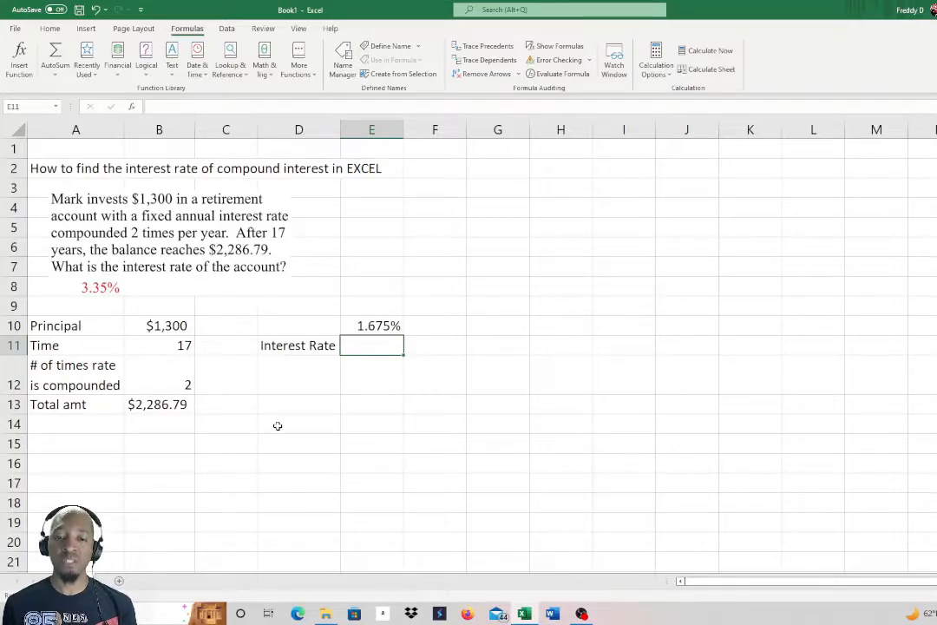
Step: Enter =E10*2 in E11 to show the annual rate 0.0335
type("=")
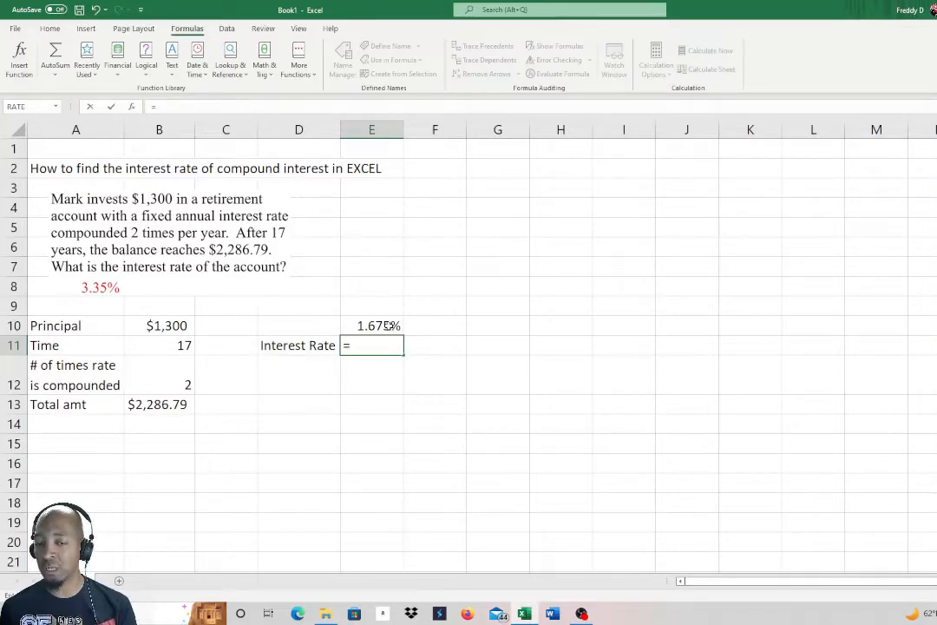
left_click(372, 326)
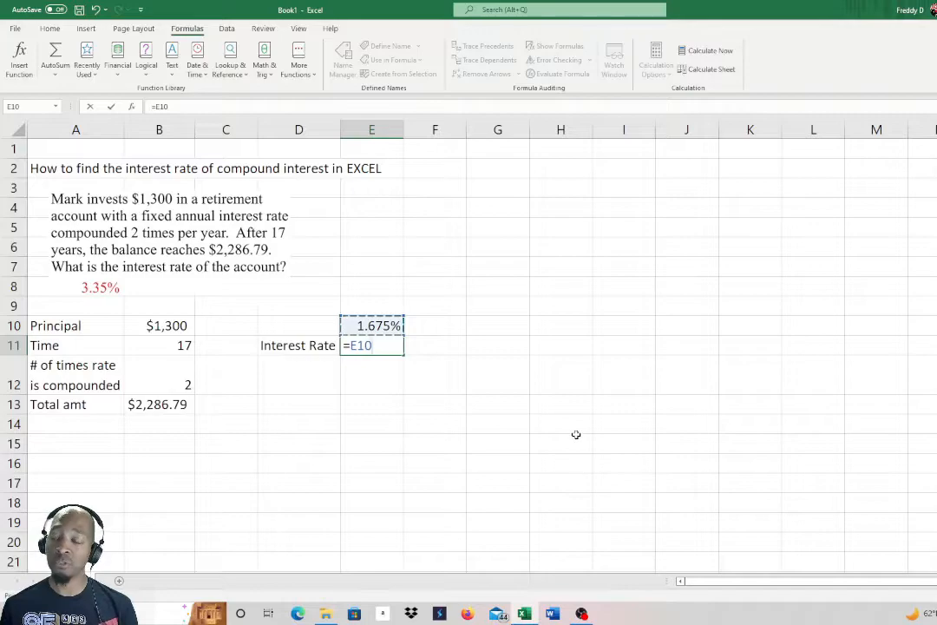
type("*")
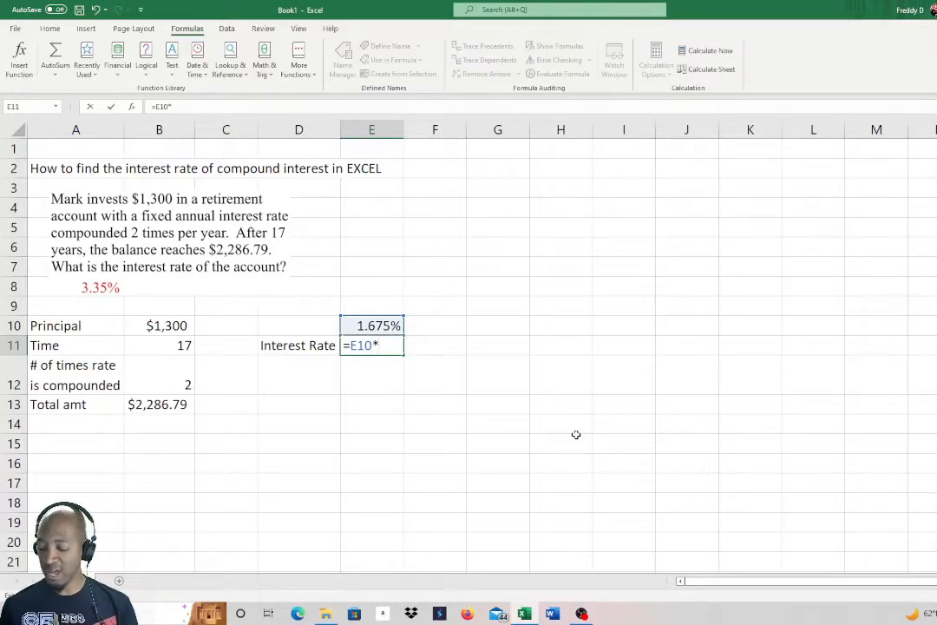
type("2")
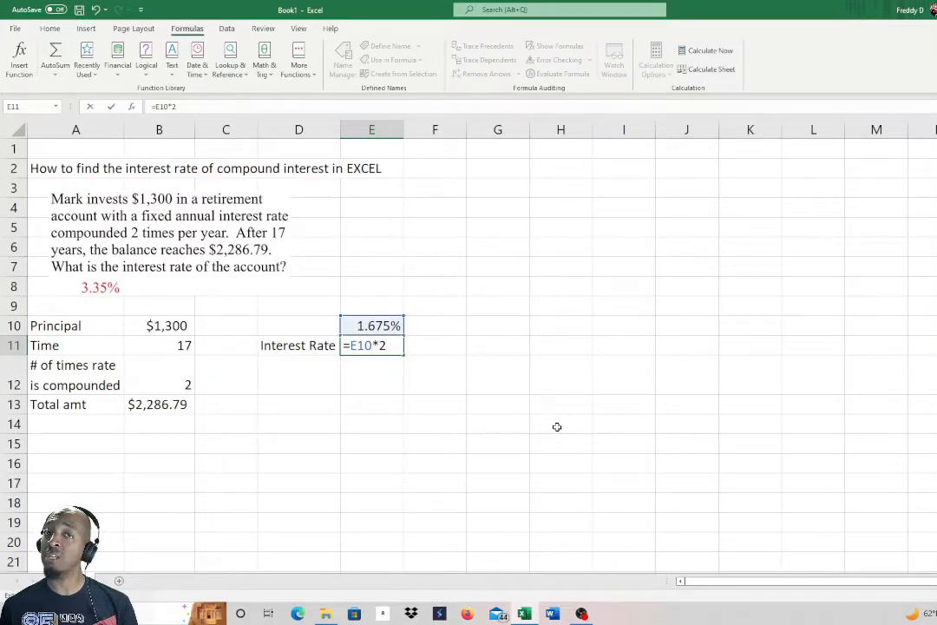
key("Enter")
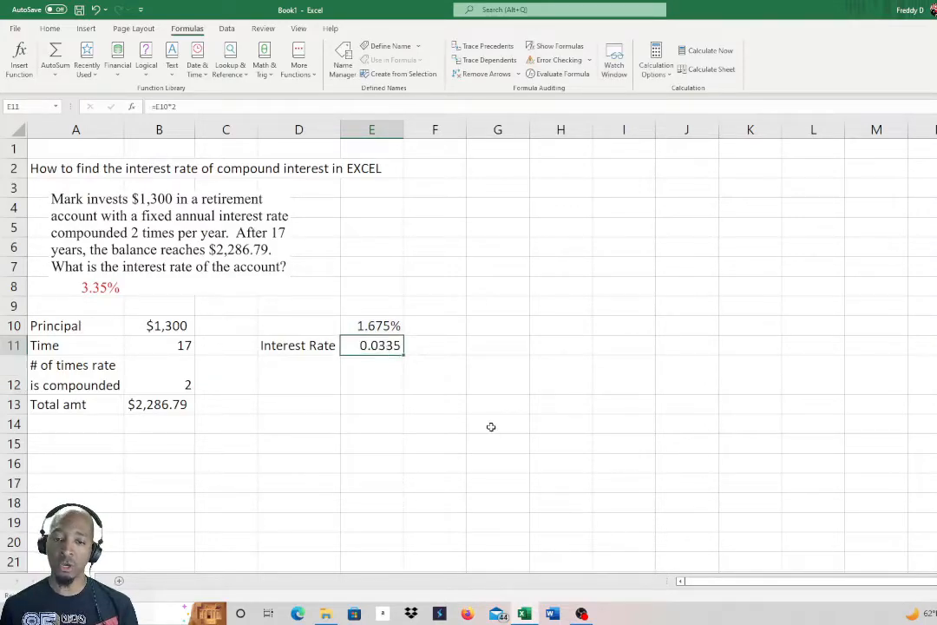
mouse_move(430, 430)
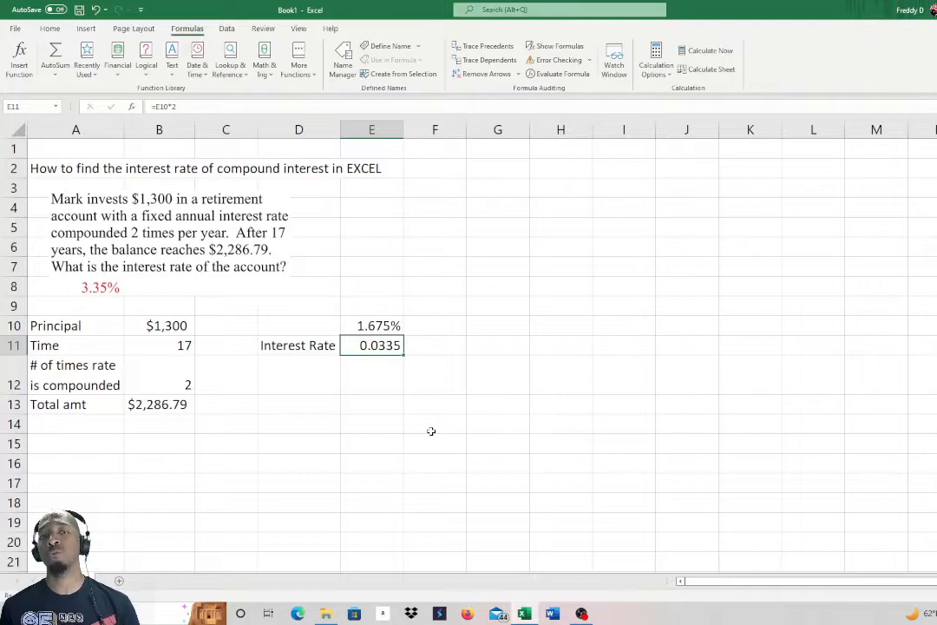
mouse_move(432, 514)
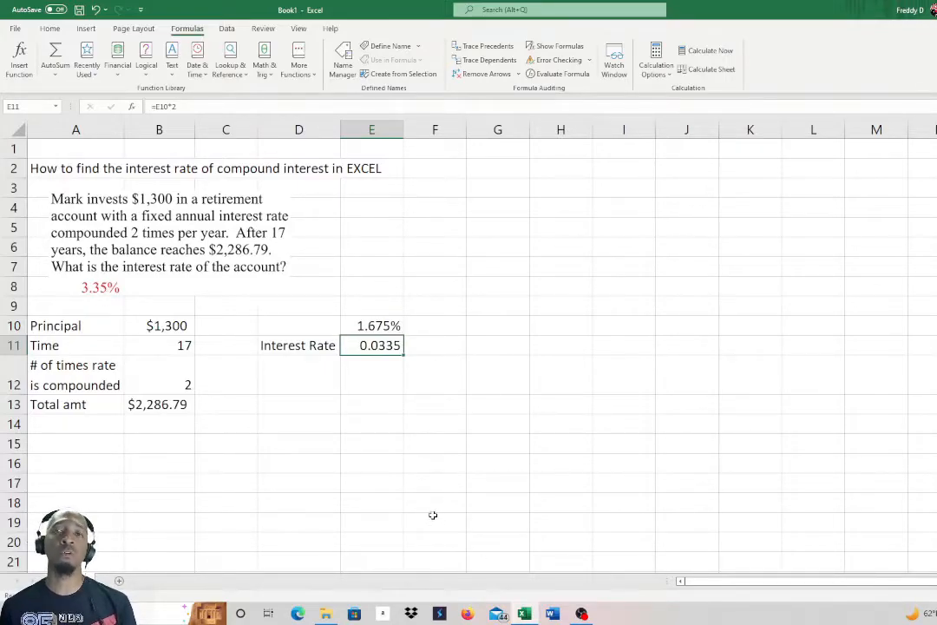
mouse_move(406, 486)
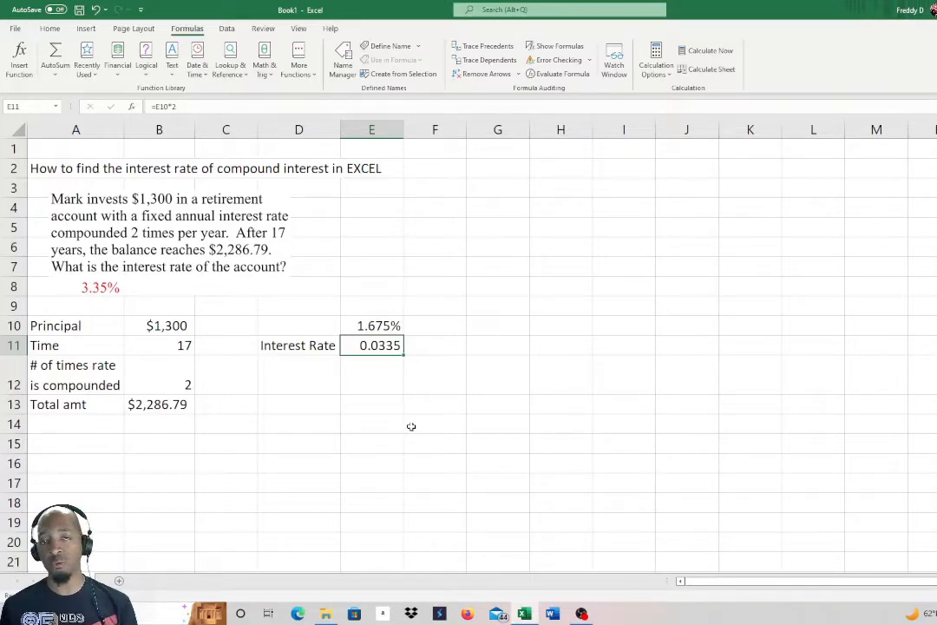
mouse_move(418, 392)
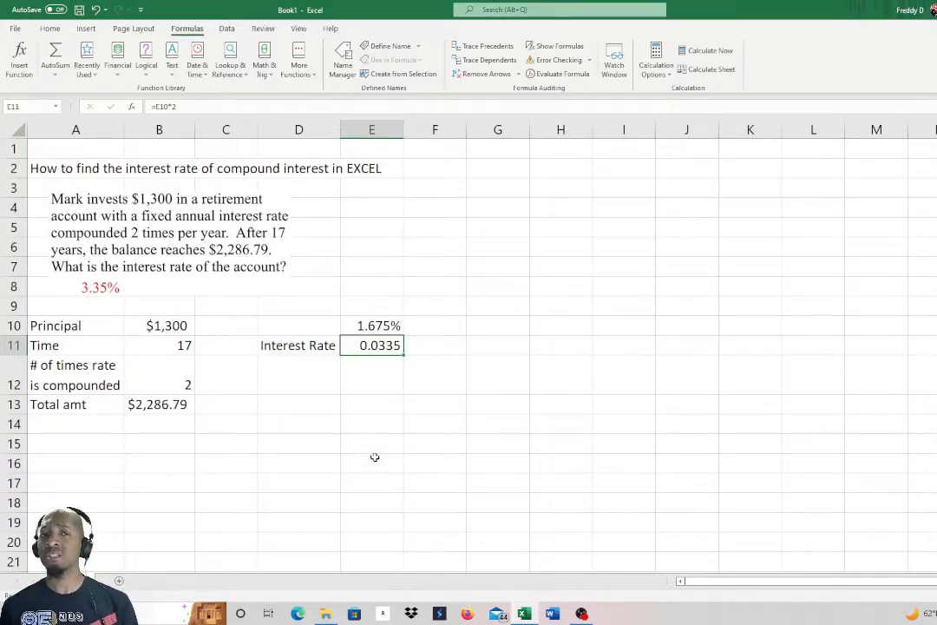
mouse_move(375, 458)
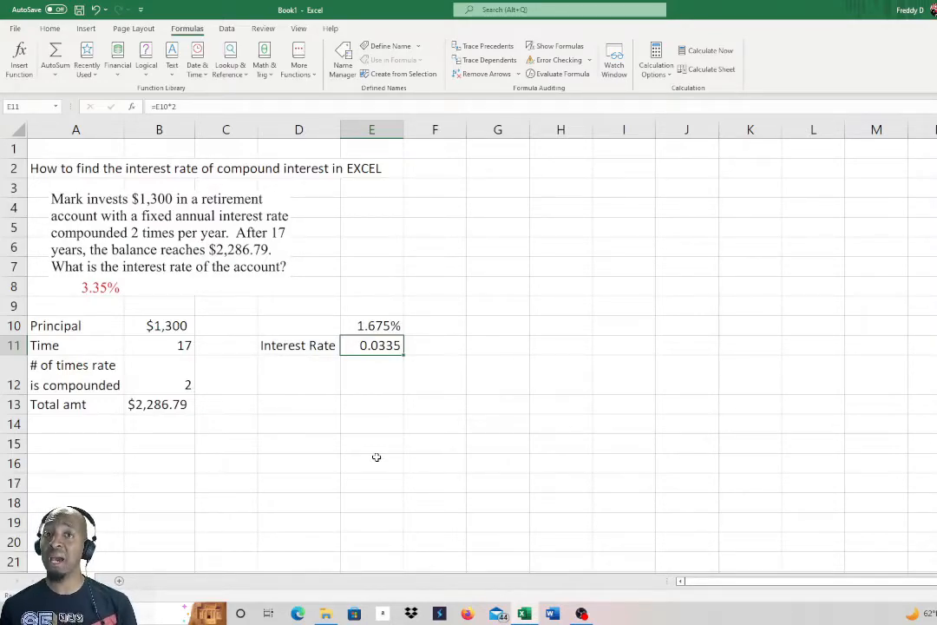
mouse_move(394, 458)
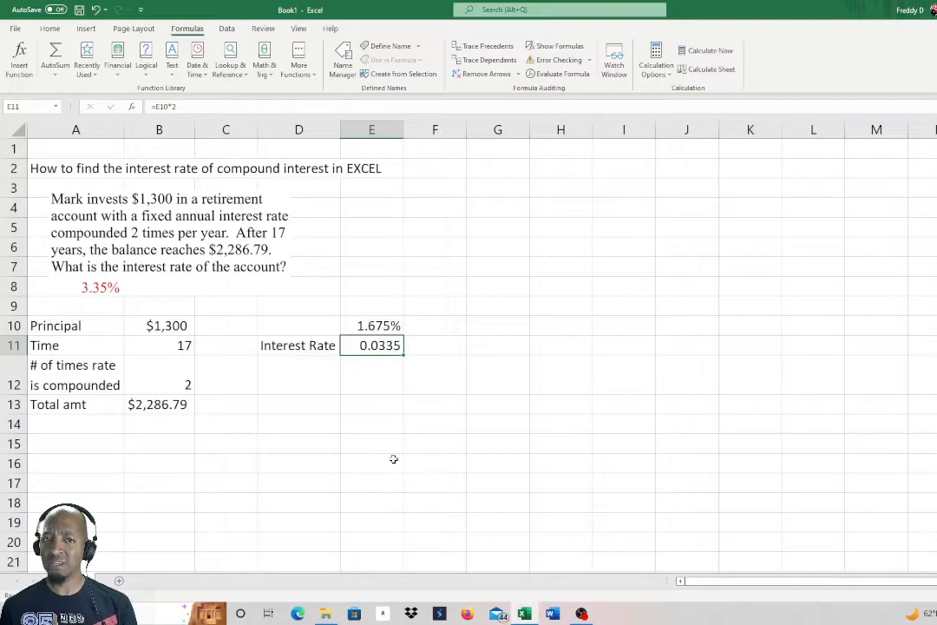